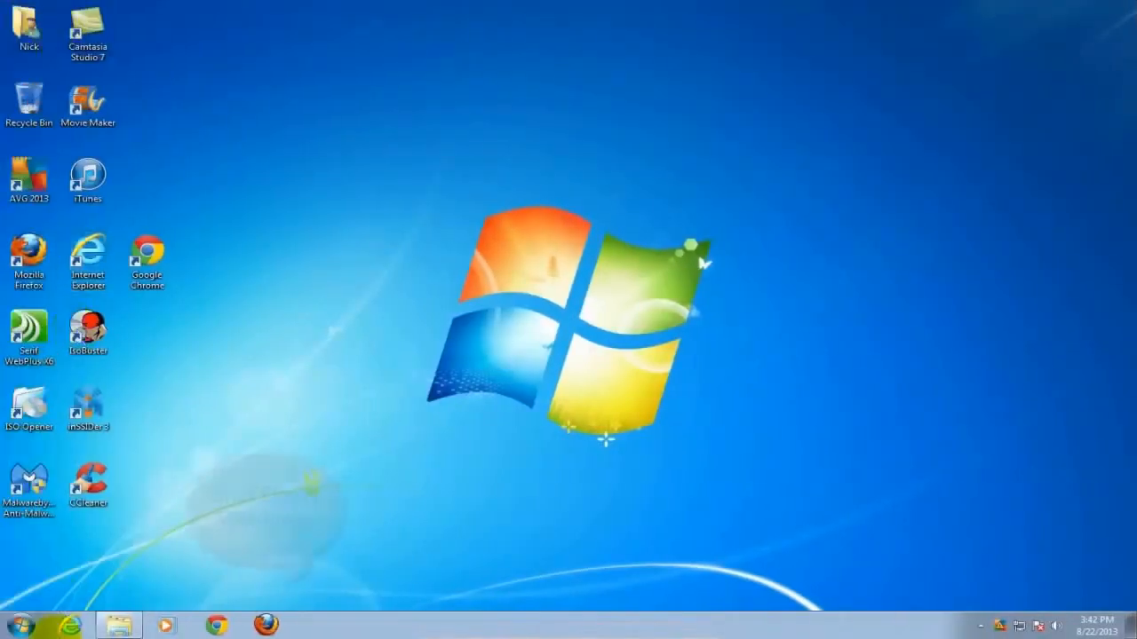
Step: Shut down the laptop from the Start menu
click(16, 618)
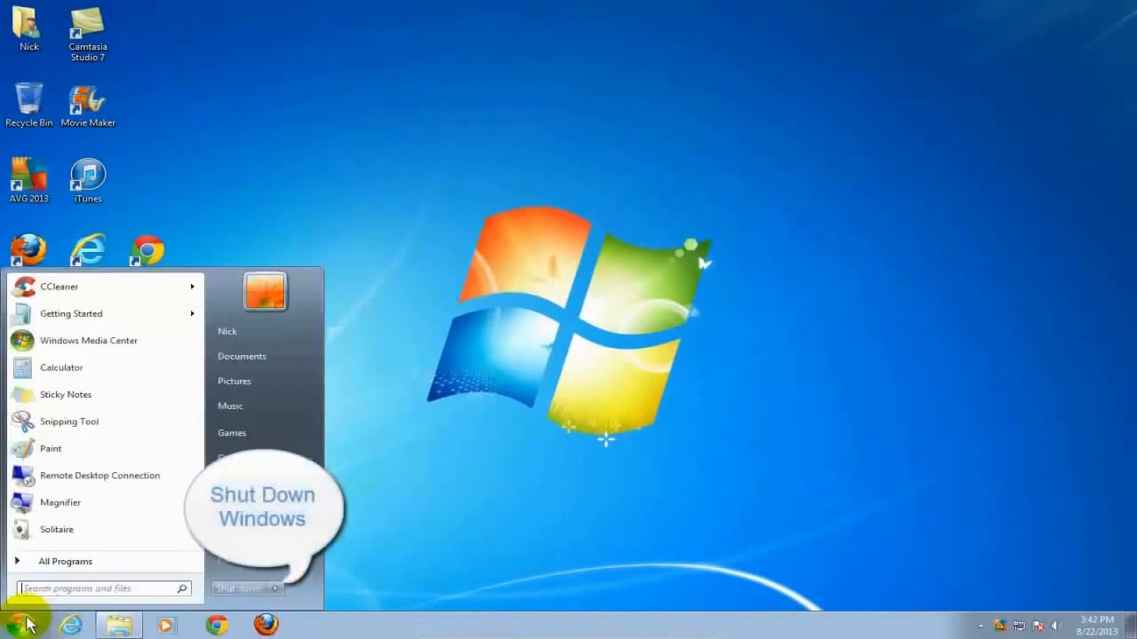
mouse_move(209, 597)
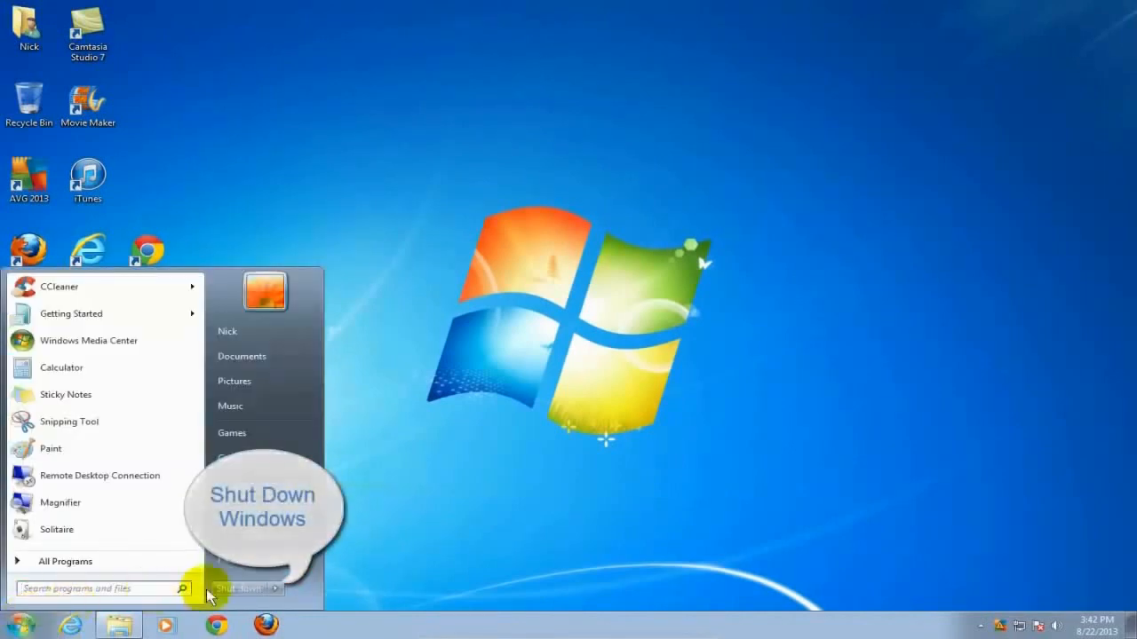
click(238, 588)
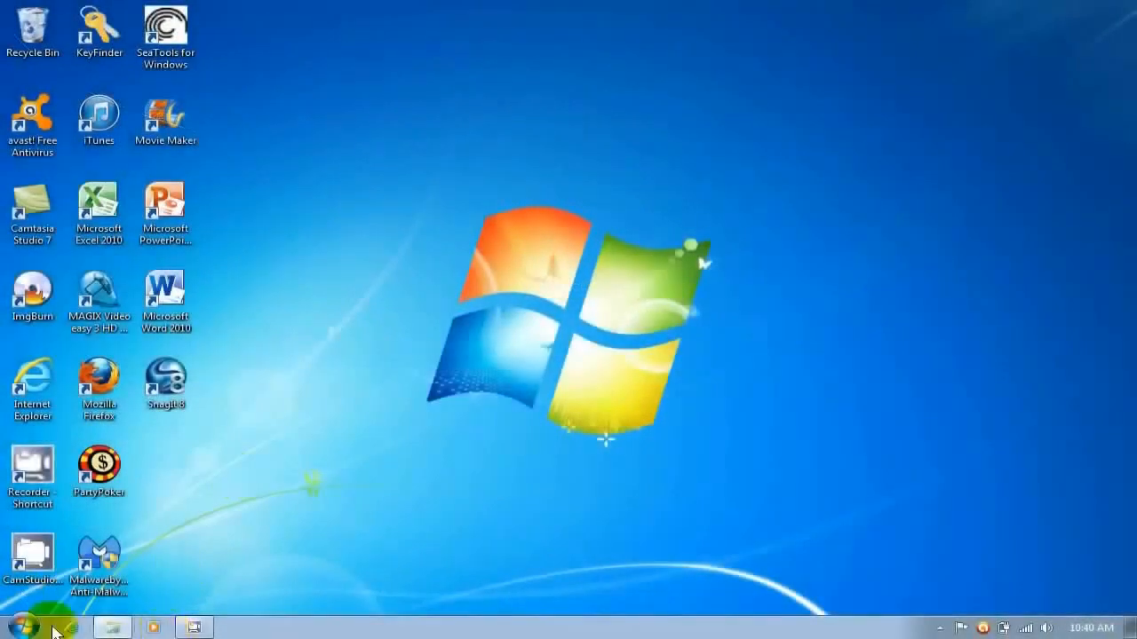
Step: Reach Device Manager through Start and Control Panel's All Control Panel Items
click(39, 618)
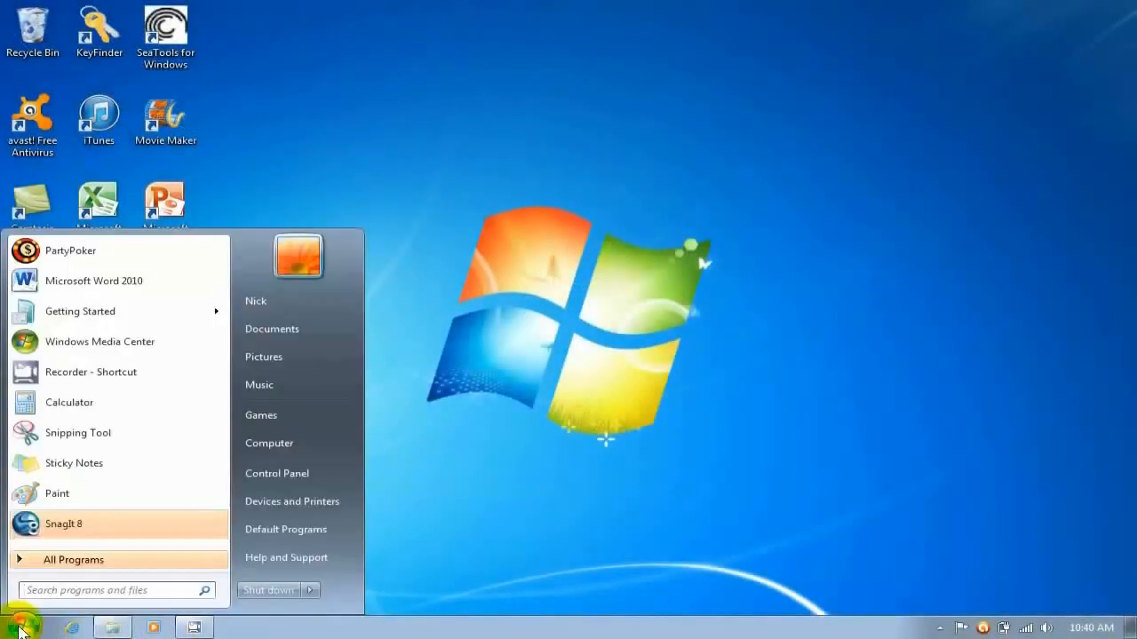
mouse_move(288, 472)
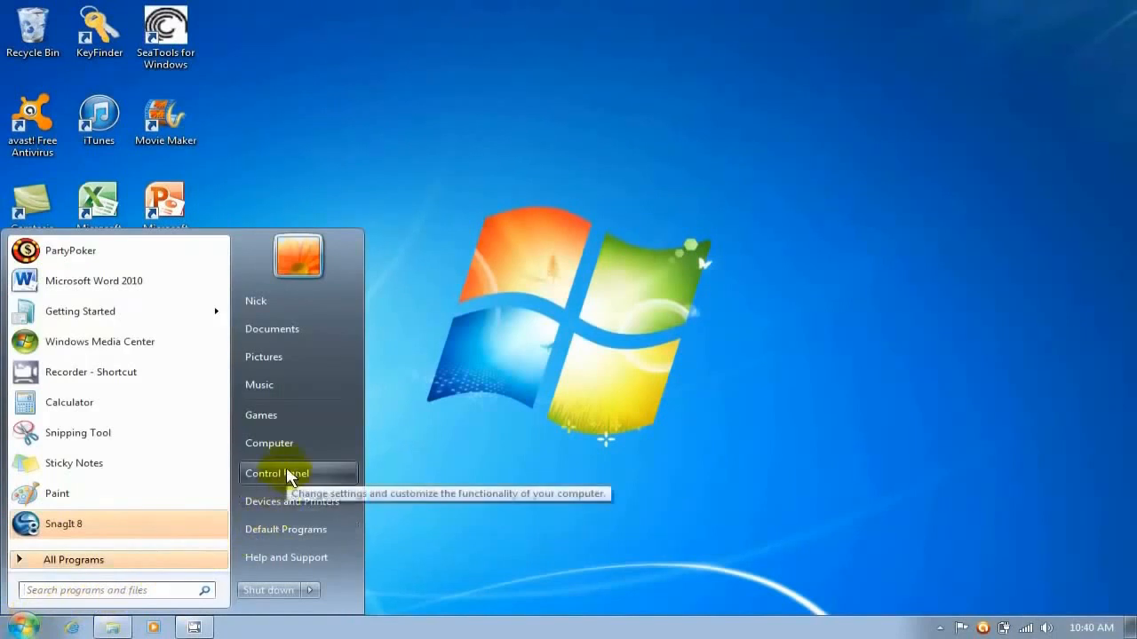
click(288, 472)
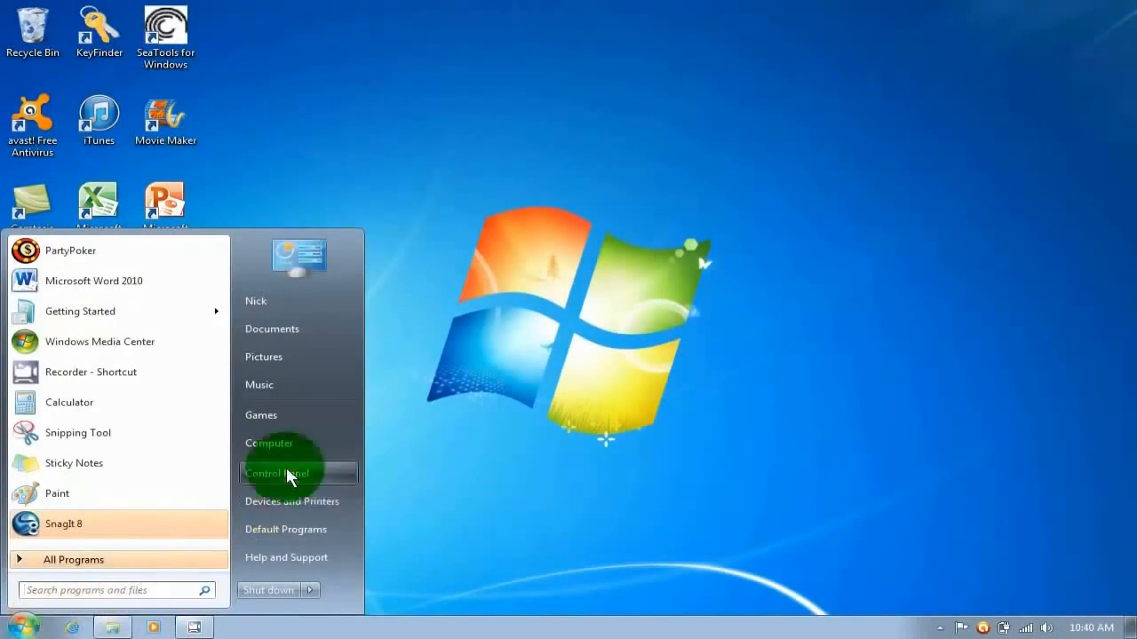
click(277, 473)
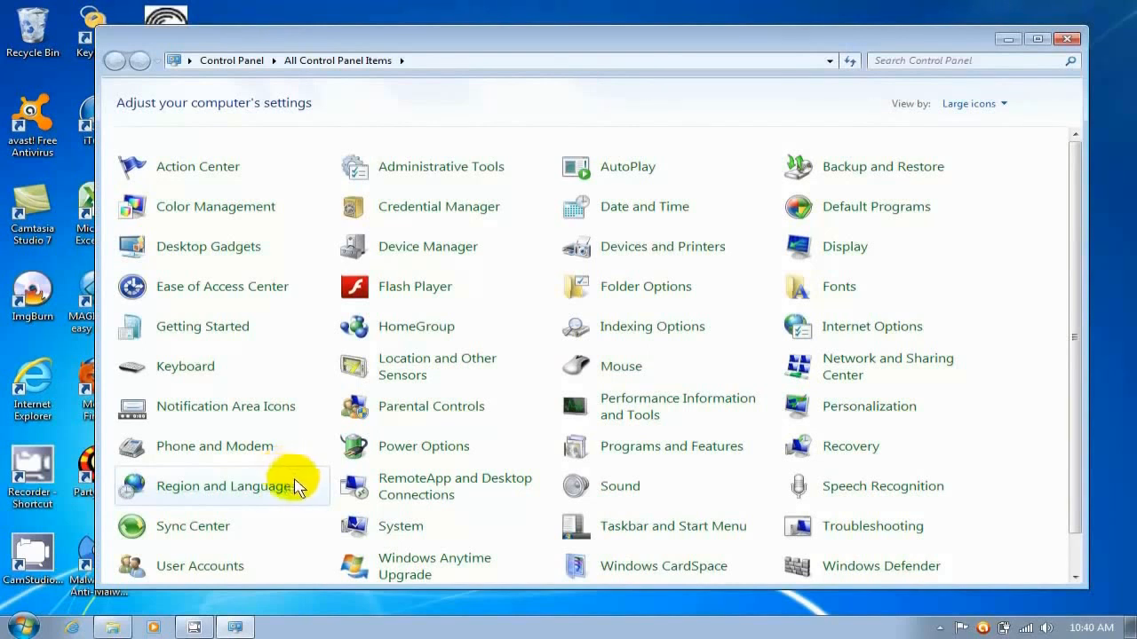
mouse_move(458, 255)
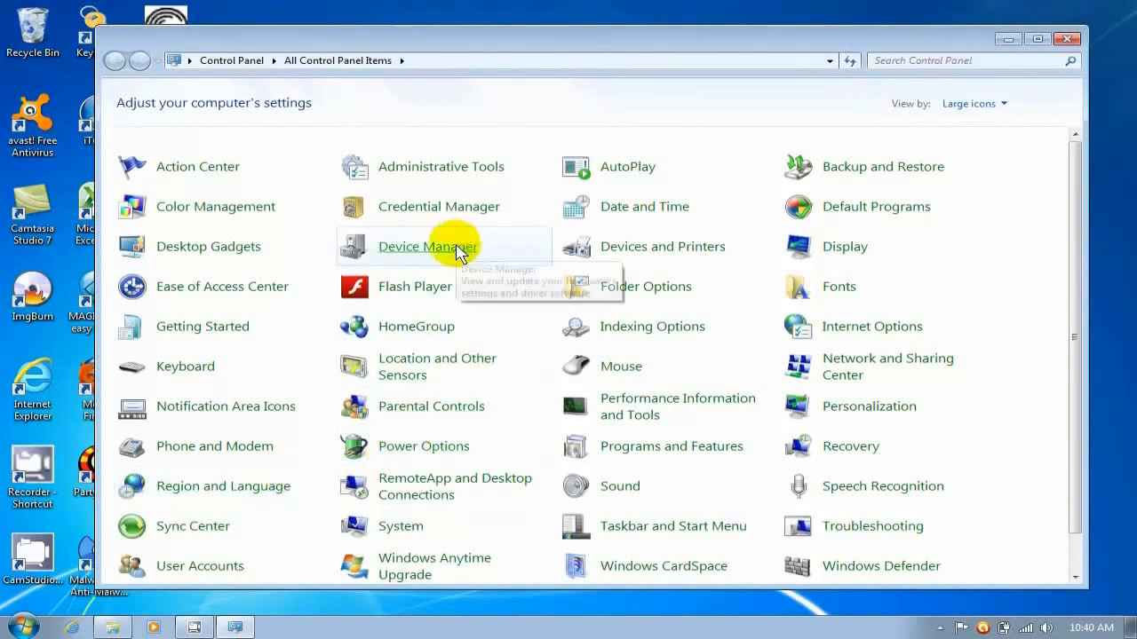
click(430, 245)
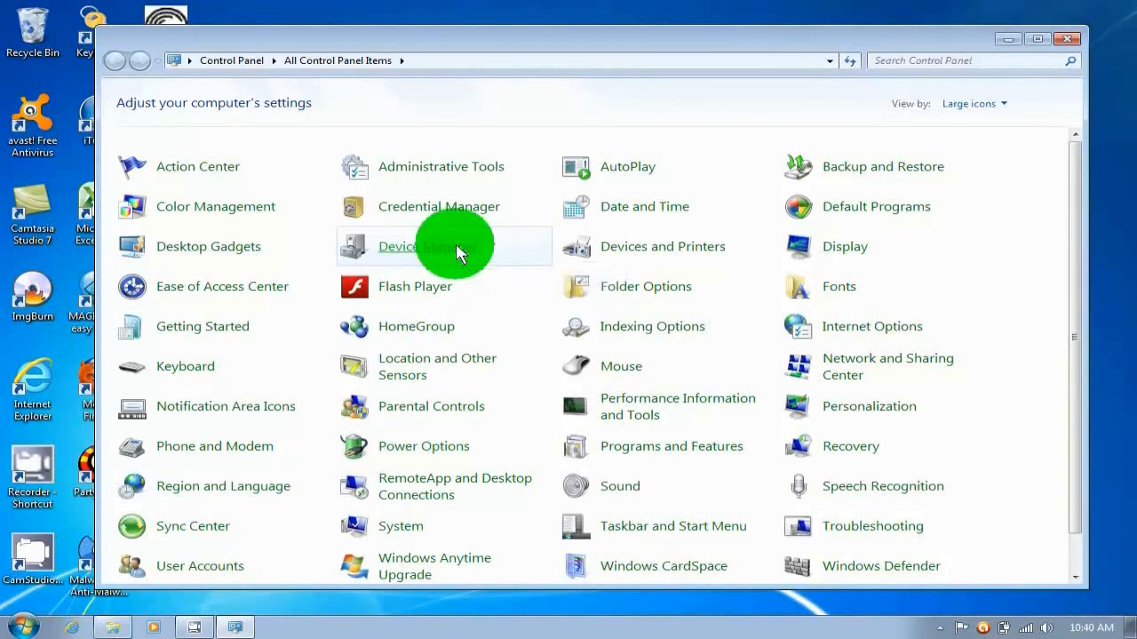
click(426, 245)
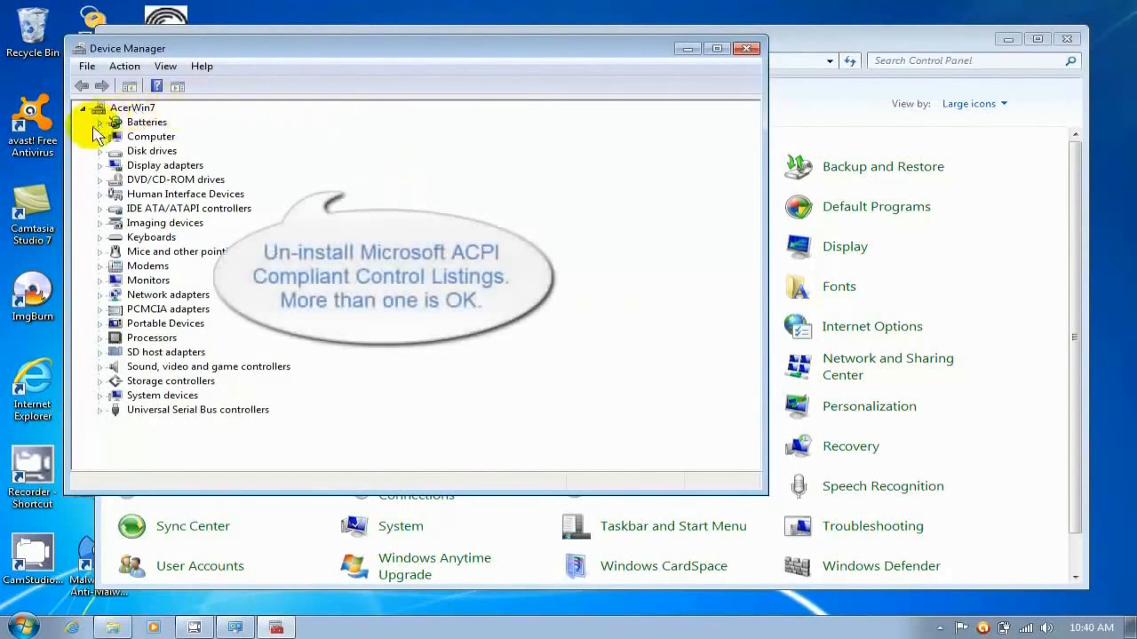
Step: Expand Batteries and uninstall the Microsoft ACPI-Compliant Control Method Battery driver
click(99, 120)
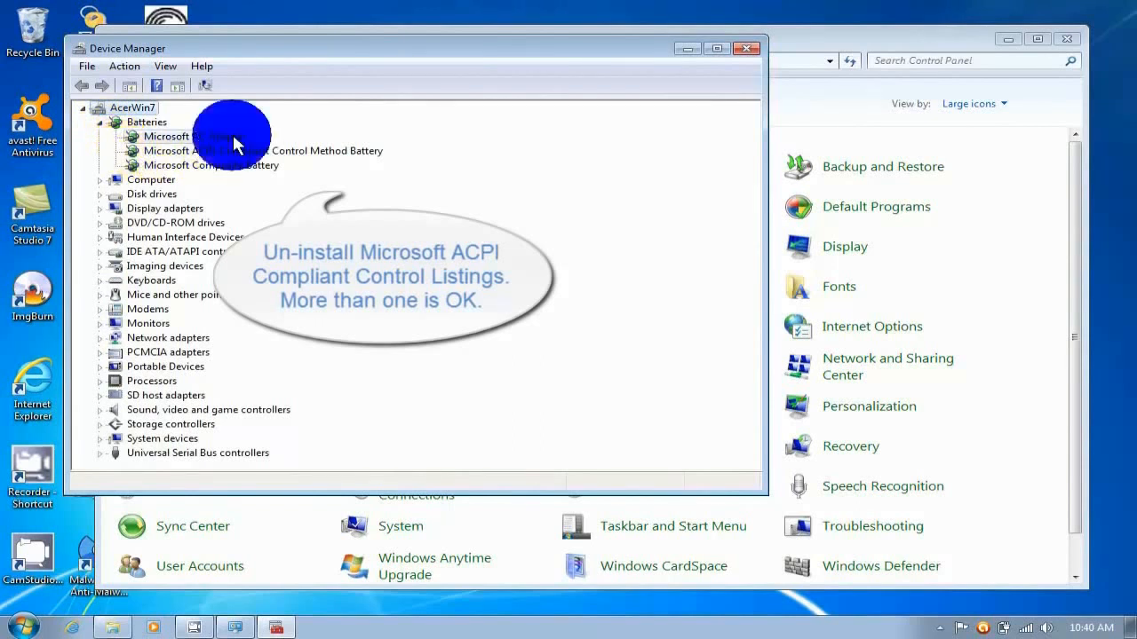
right_click(191, 135)
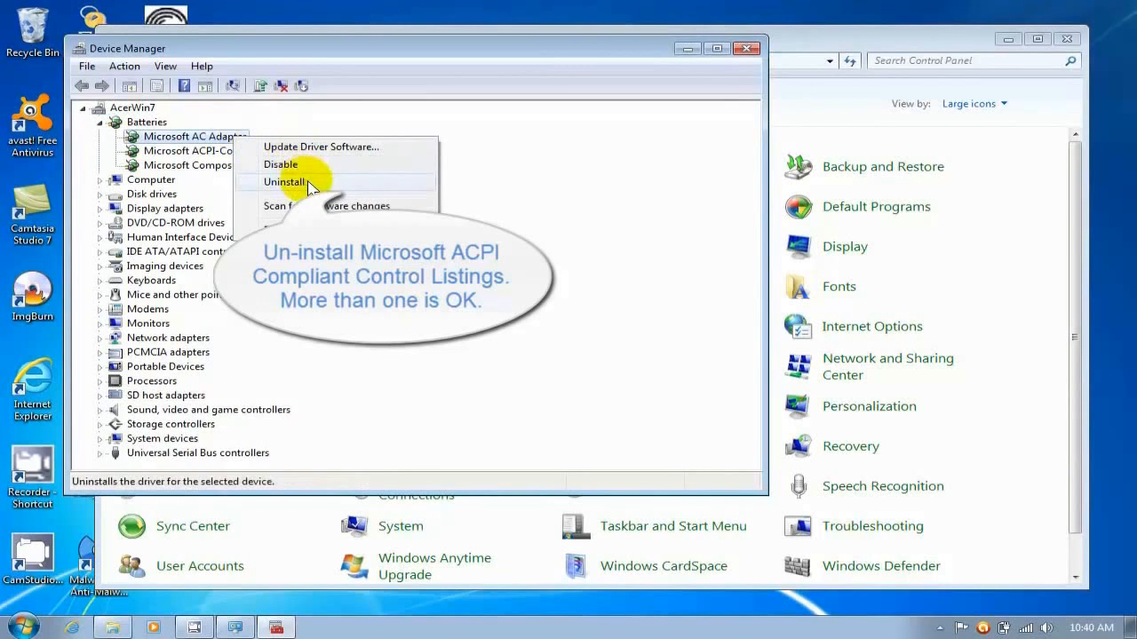
mouse_move(238, 133)
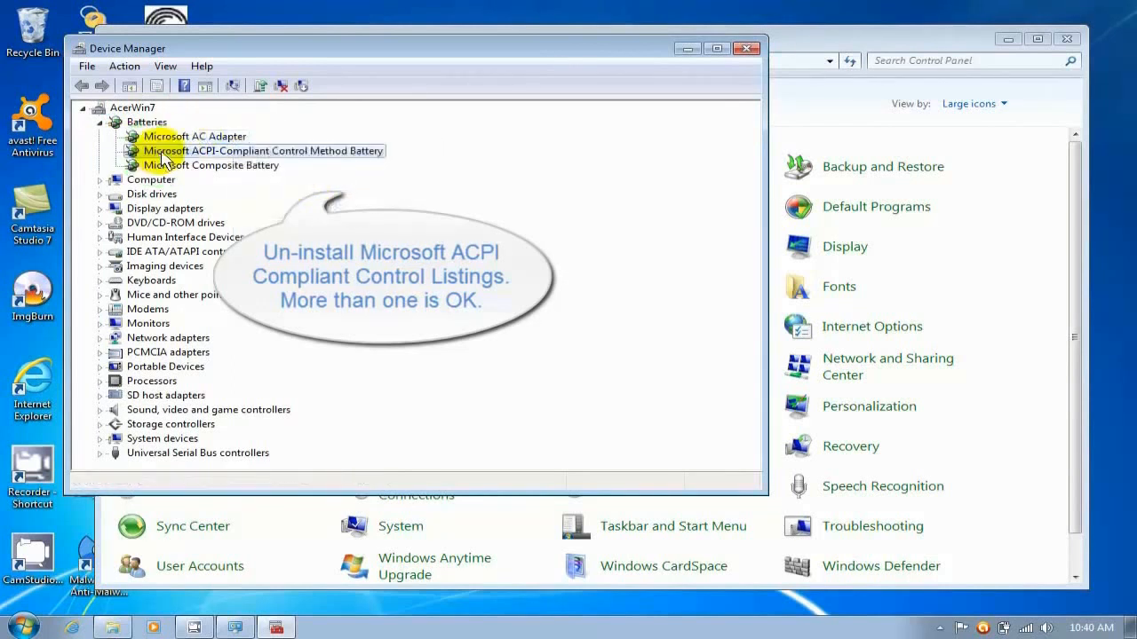
right_click(257, 149)
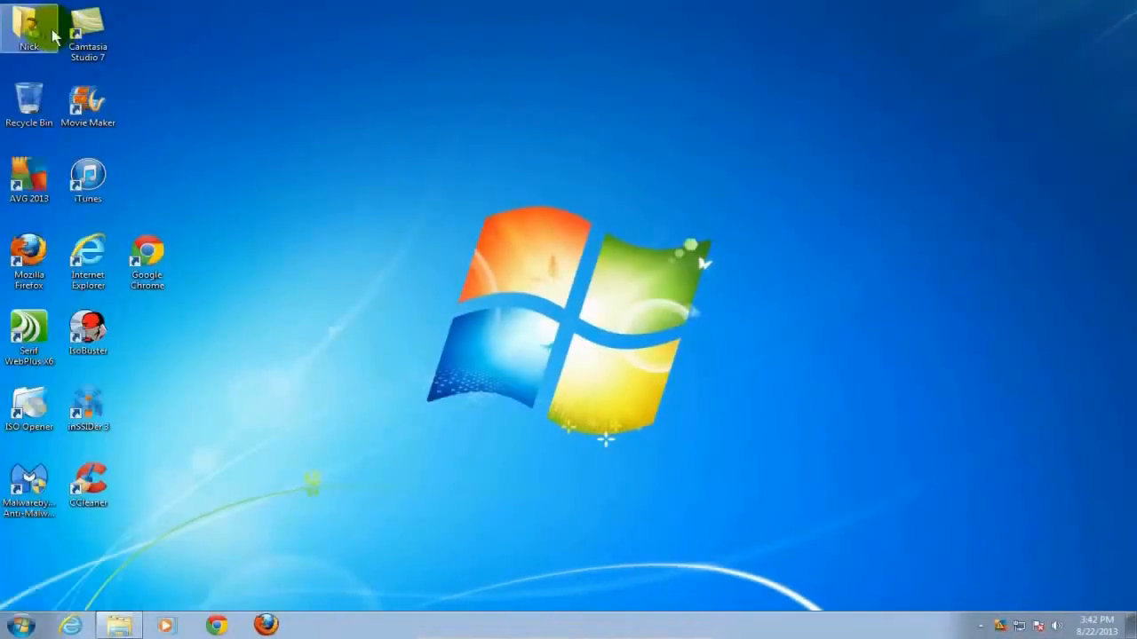
Step: Shut down again from the Start menu so the battery drivers reload on restart
click(18, 622)
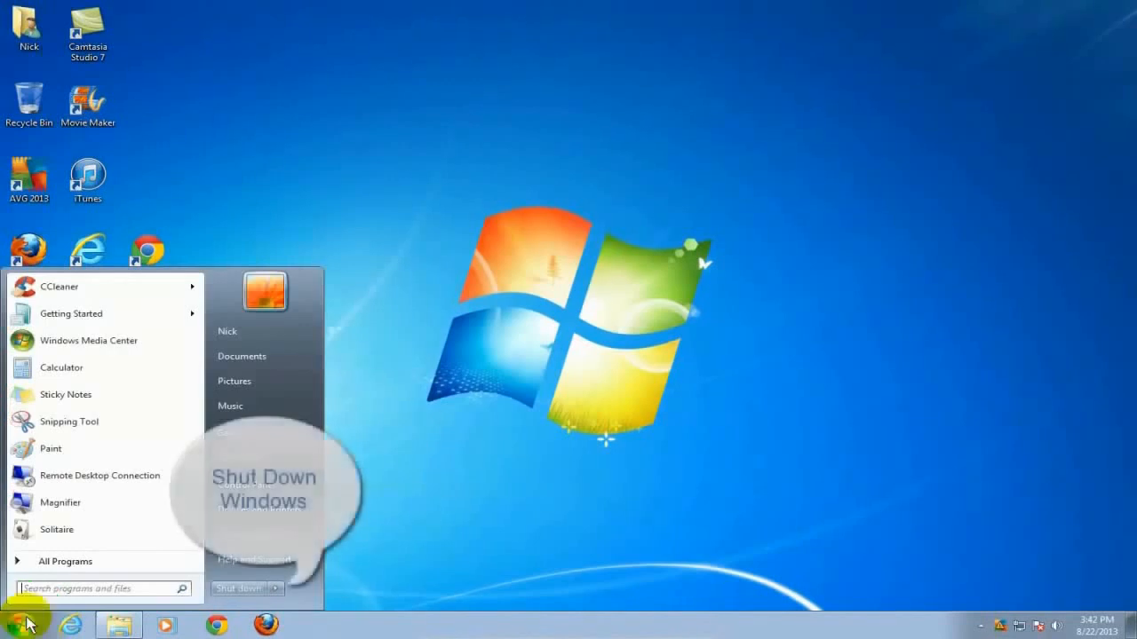
click(238, 586)
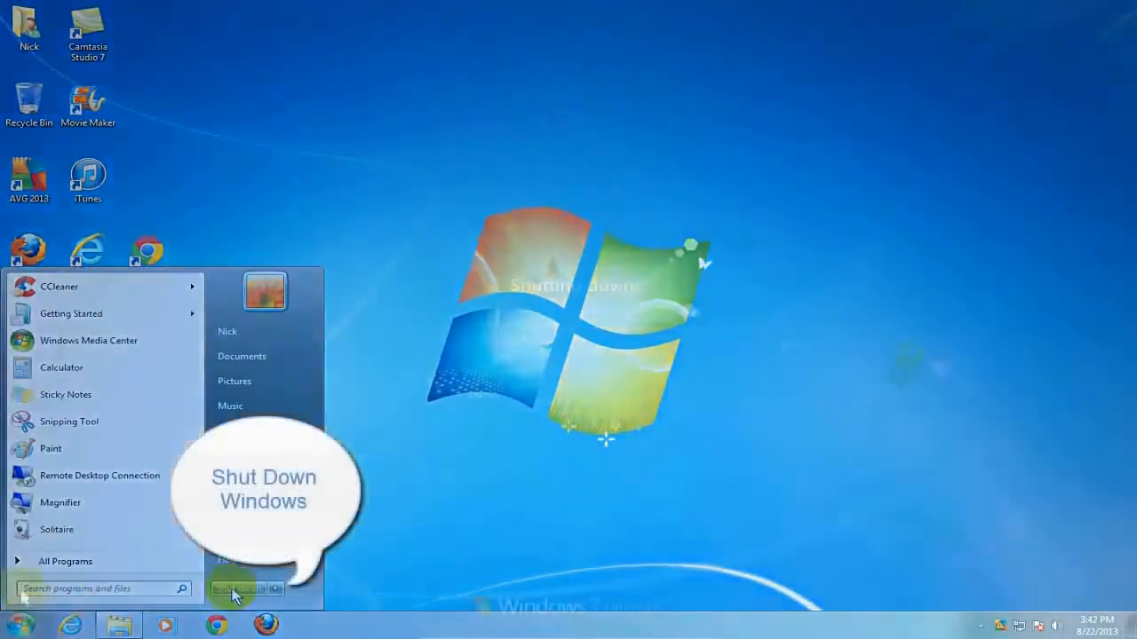
click(235, 586)
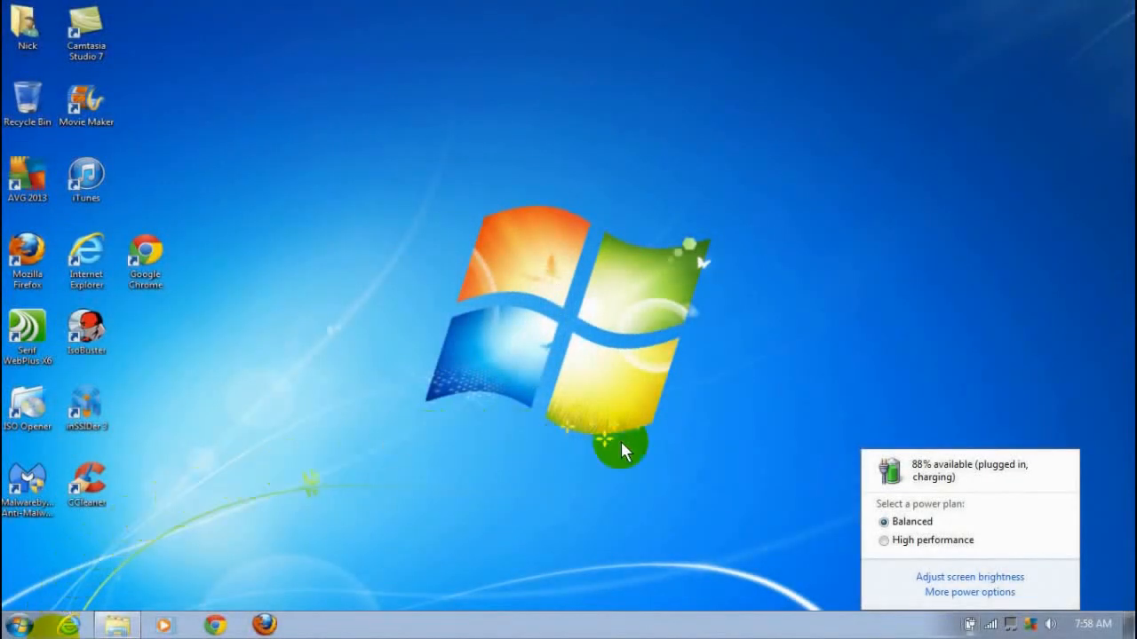
mouse_move(994, 511)
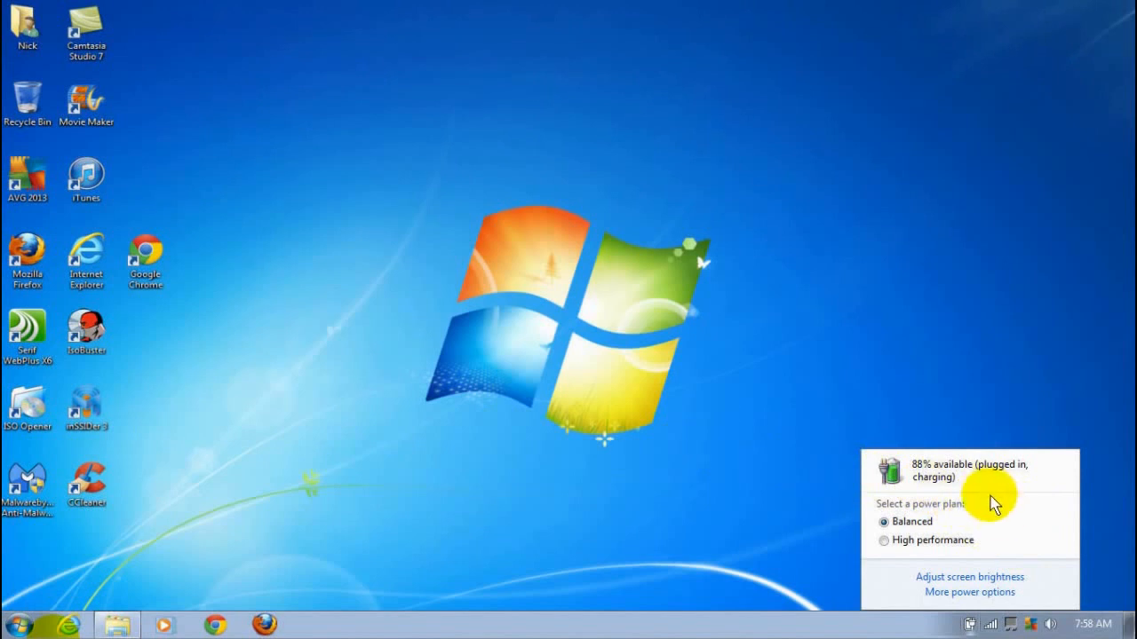
mouse_move(984, 490)
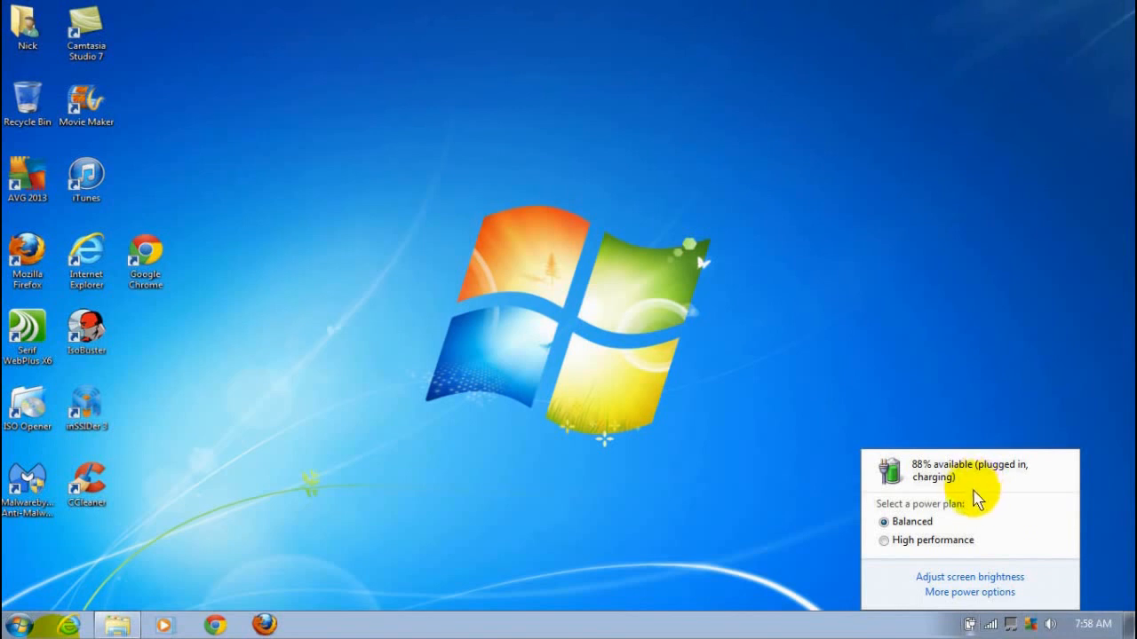
mouse_move(985, 503)
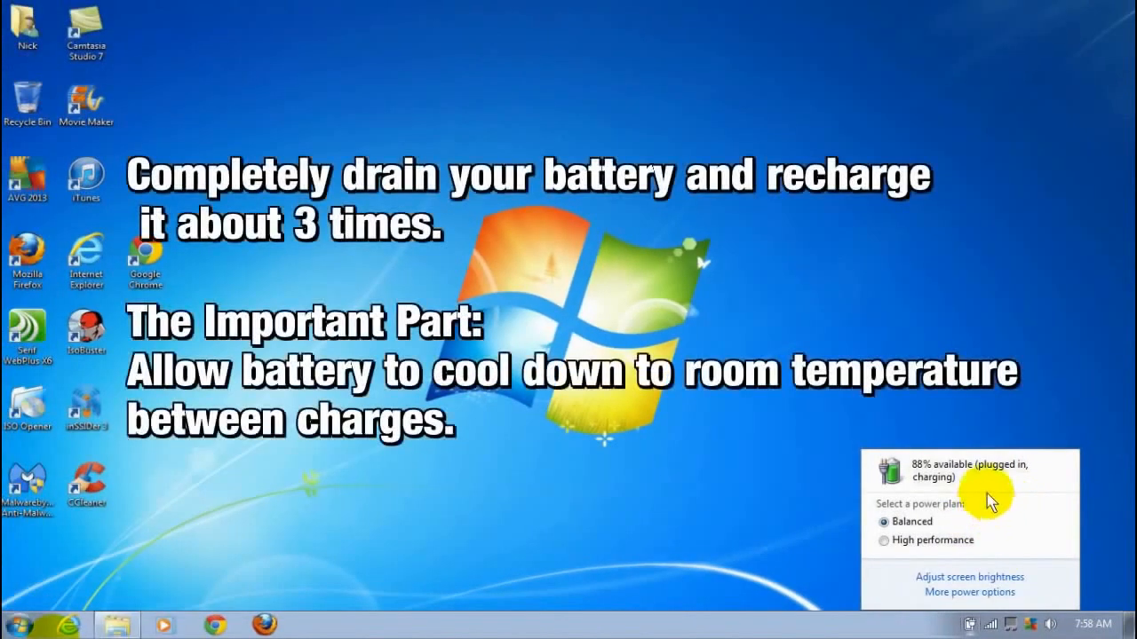
mouse_move(994, 522)
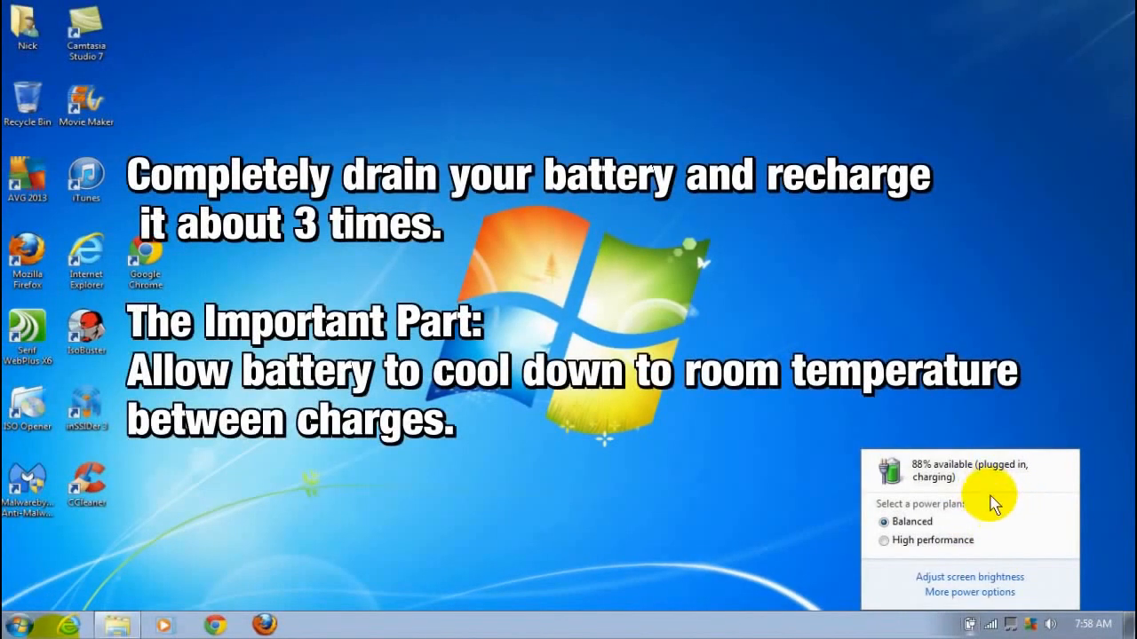
mouse_move(1016, 518)
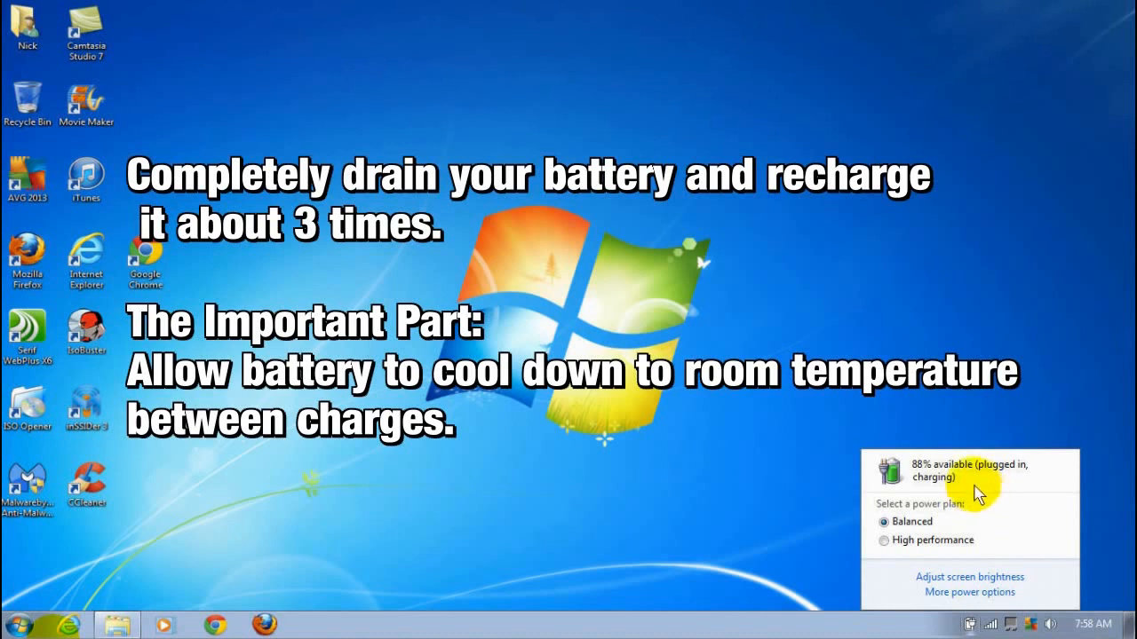
mouse_move(988, 513)
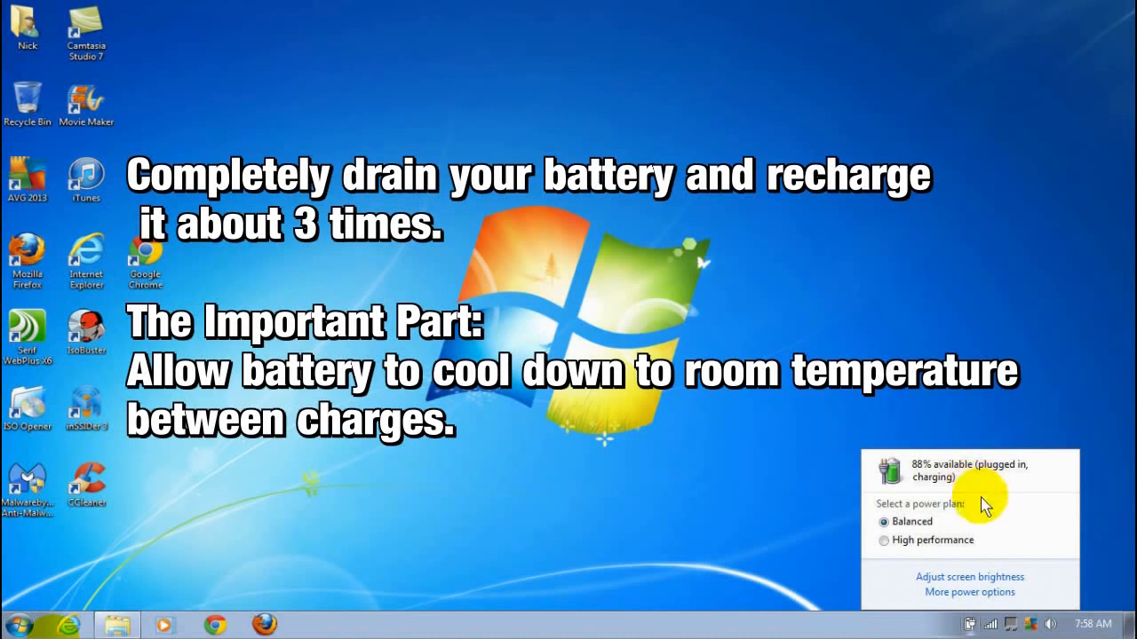